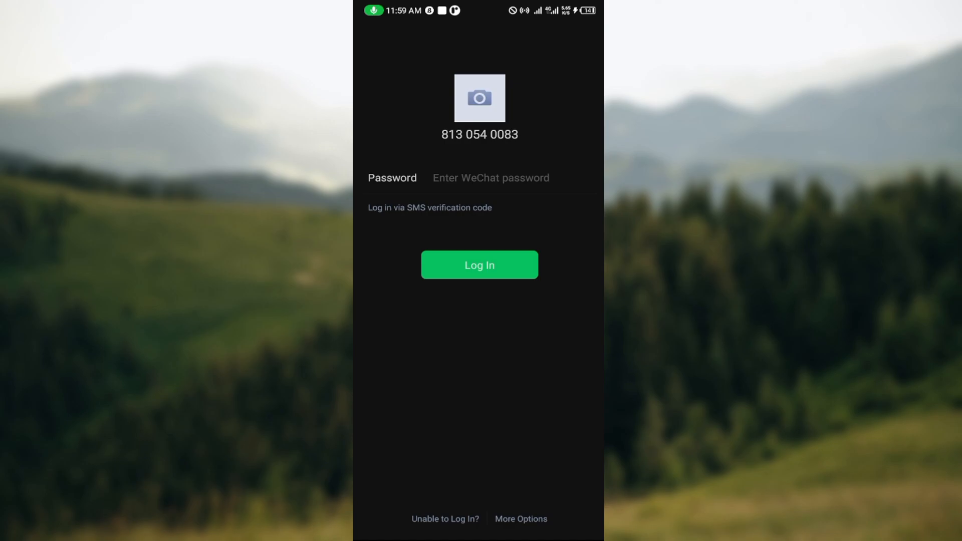
# - Bring up WeChat's 'Unable to Log In?' recovery options from the login screen
pyautogui.click(478, 265)
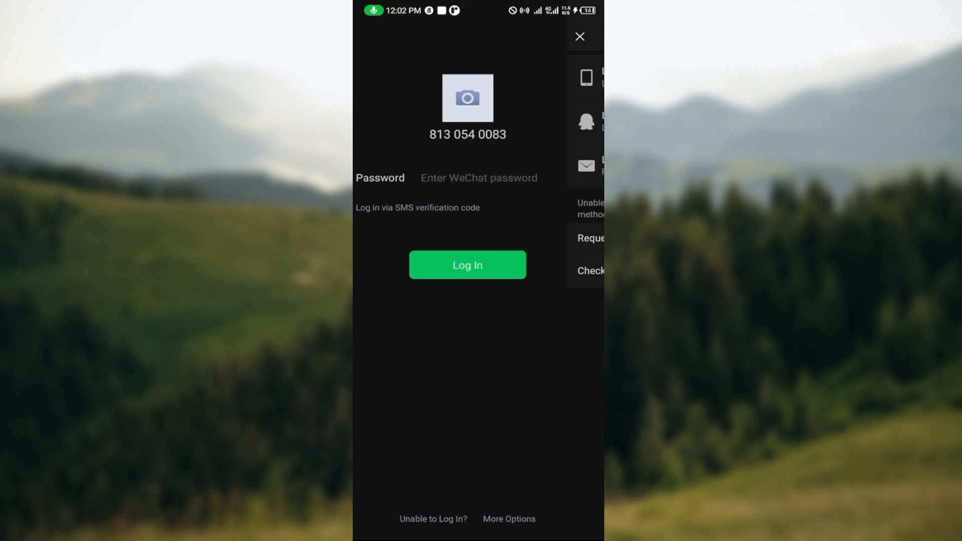
# - Dismiss the login options panel and go to the WeChat Safety Center page
pyautogui.click(579, 36)
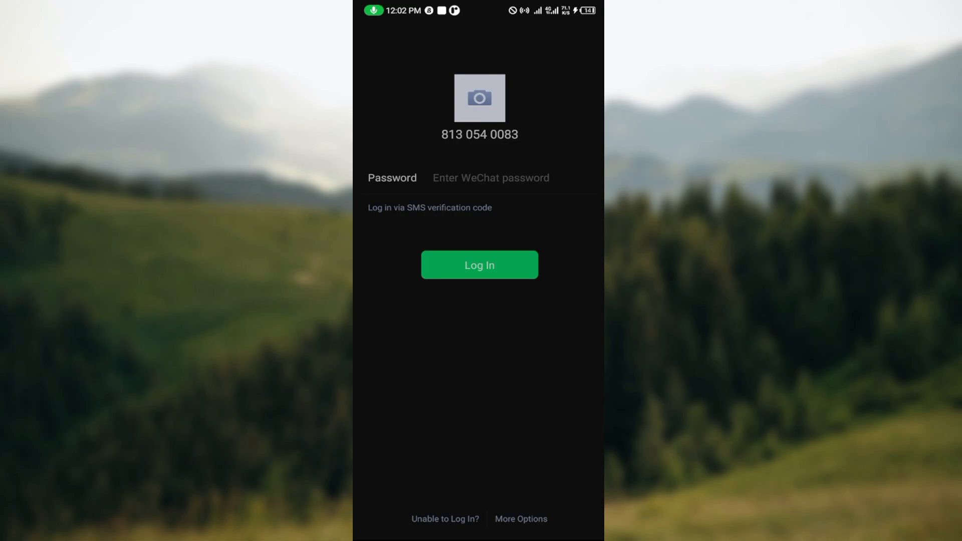
pyautogui.click(520, 518)
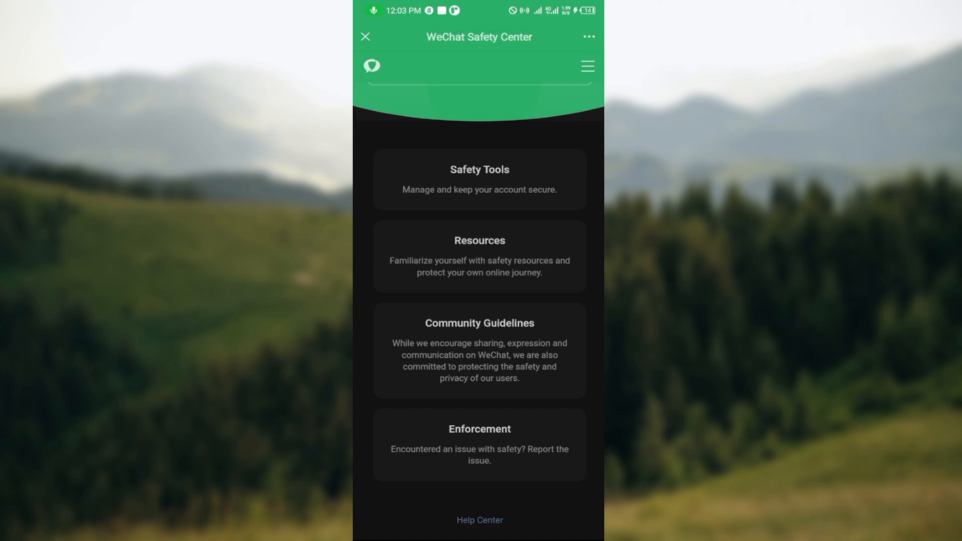
# - Reach the Help Center's blank support-request form via Send Feedback
pyautogui.click(479, 520)
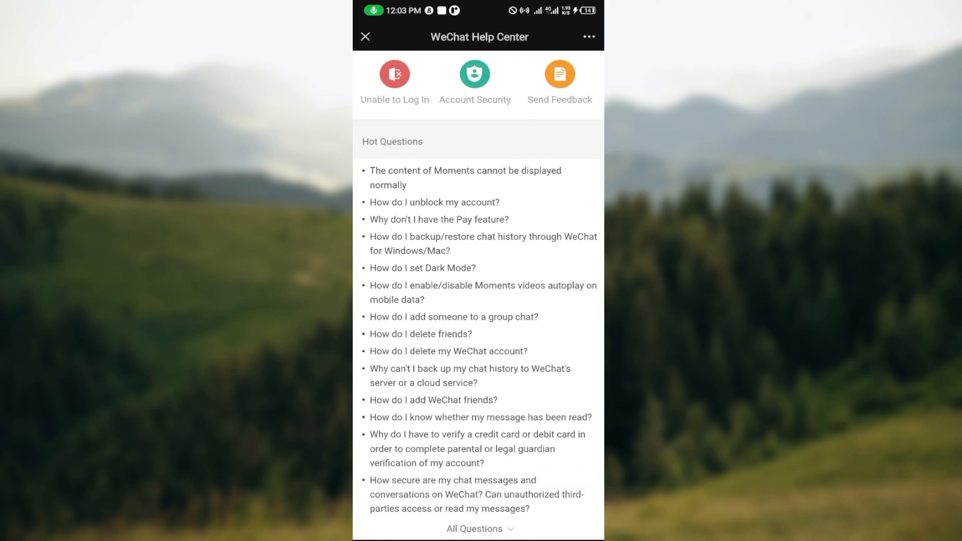
pyautogui.scroll(-3)
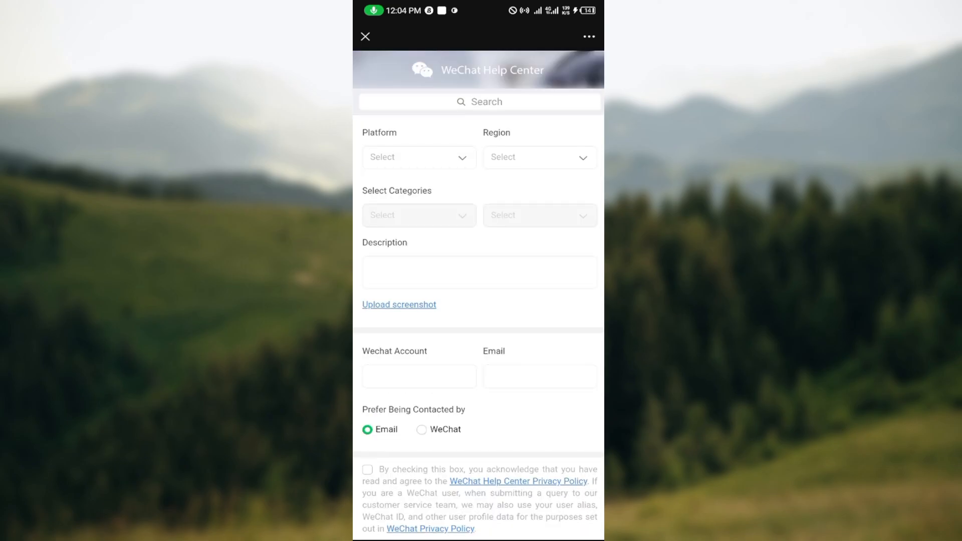
pyautogui.scroll(-3)
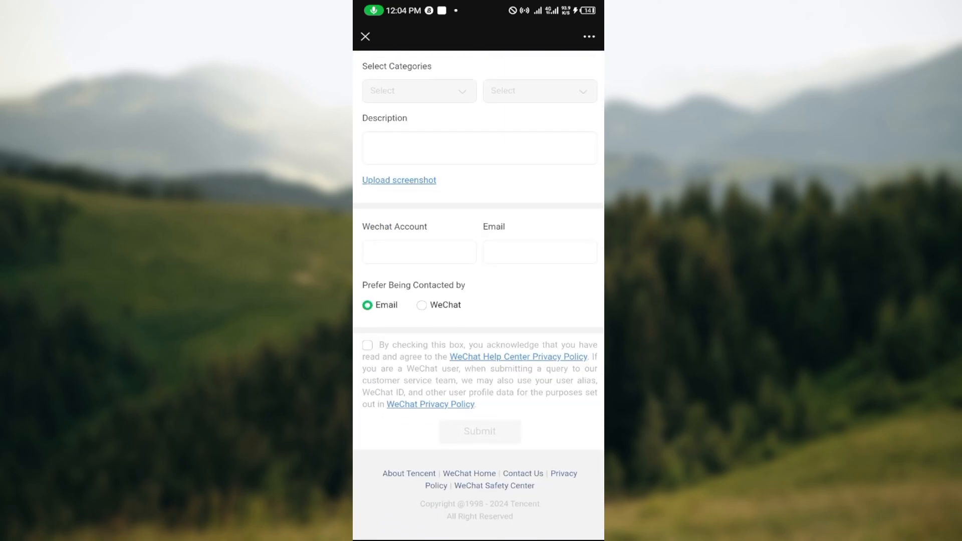